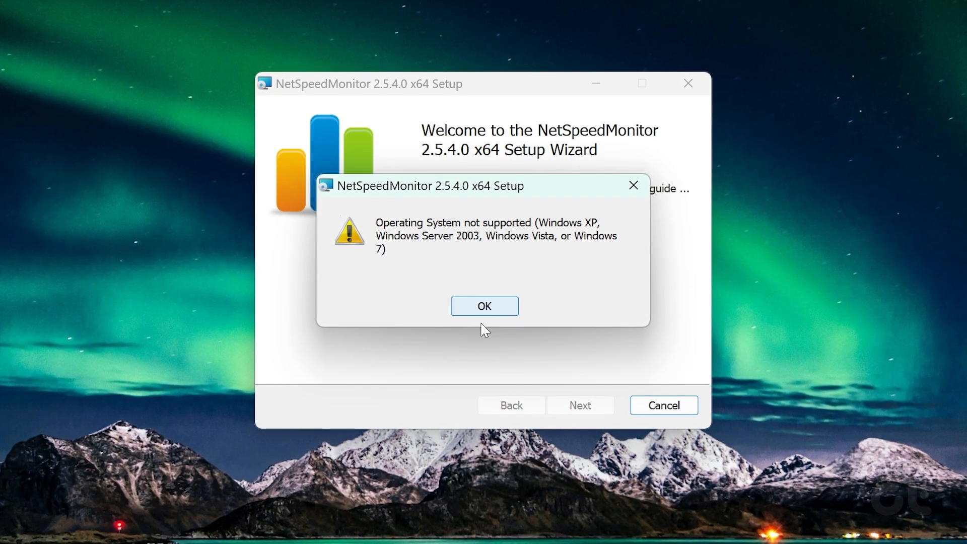
Dismiss the 'Operating System not supported' error and finish the prematurely ended NetSpeedMonitor setup.
click(484, 306)
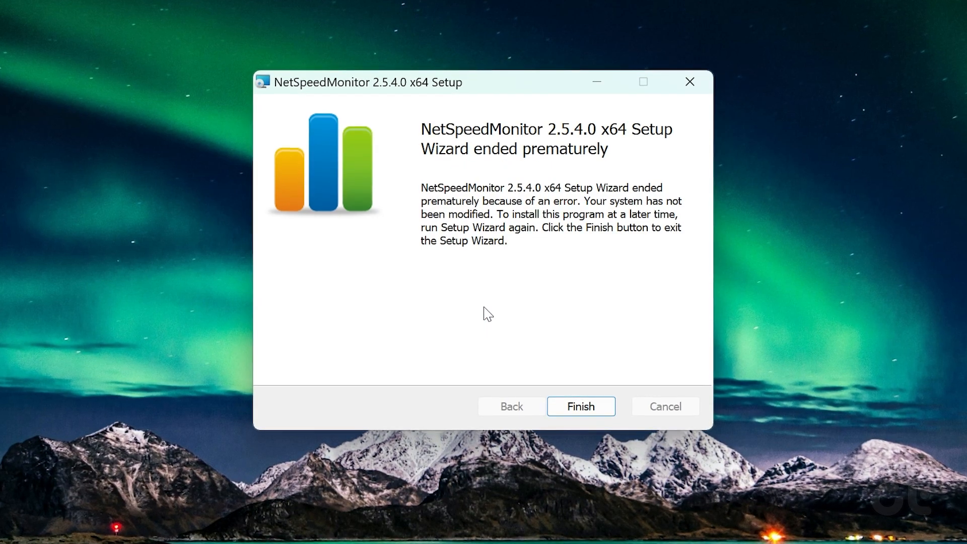
click(580, 405)
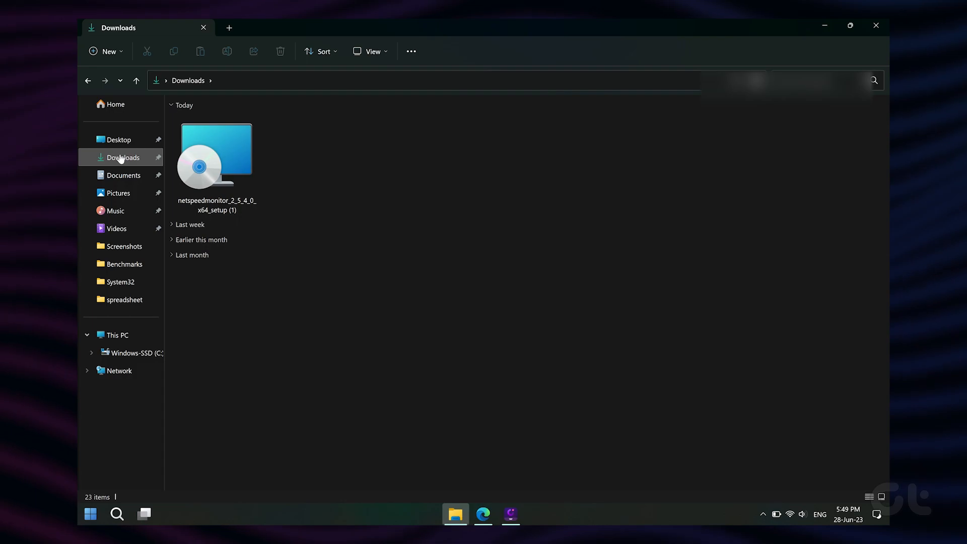
Bring up the Properties of netspeedmonitor_2_5_4_0_x64_setup (1) in Downloads.
click(215, 154)
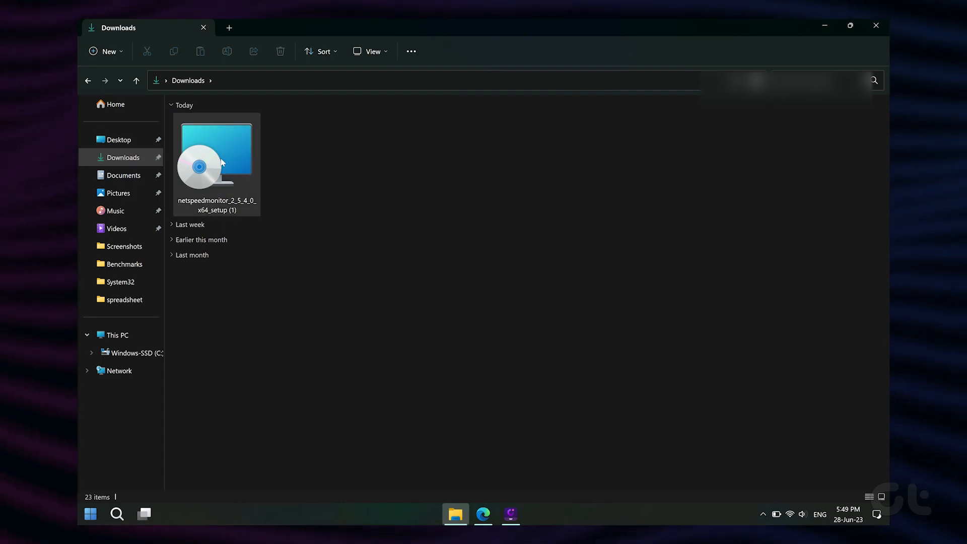
click(216, 148)
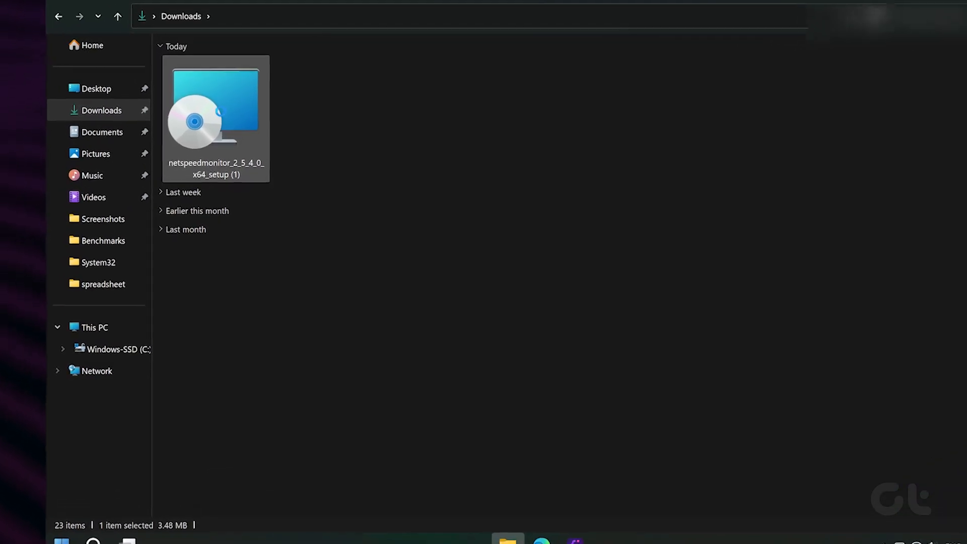
right_click(216, 117)
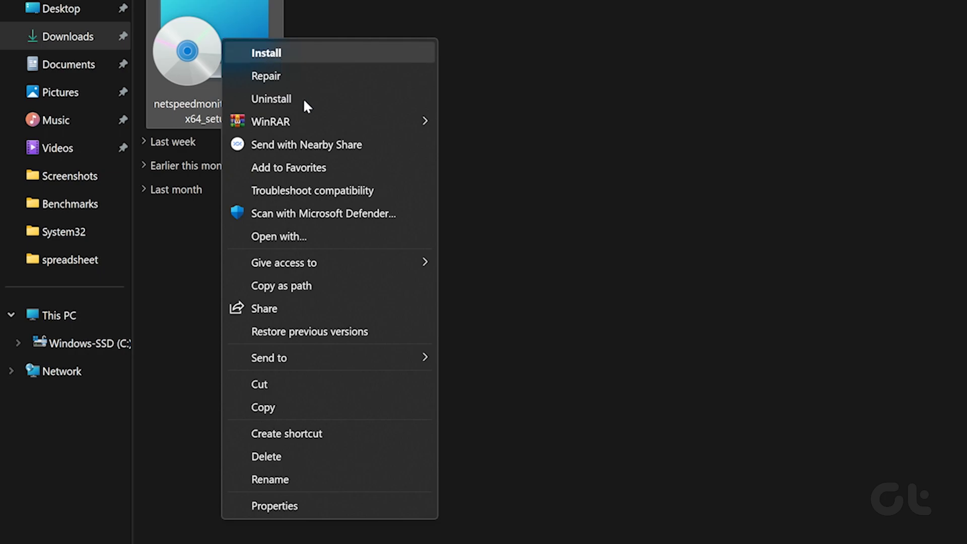
click(274, 505)
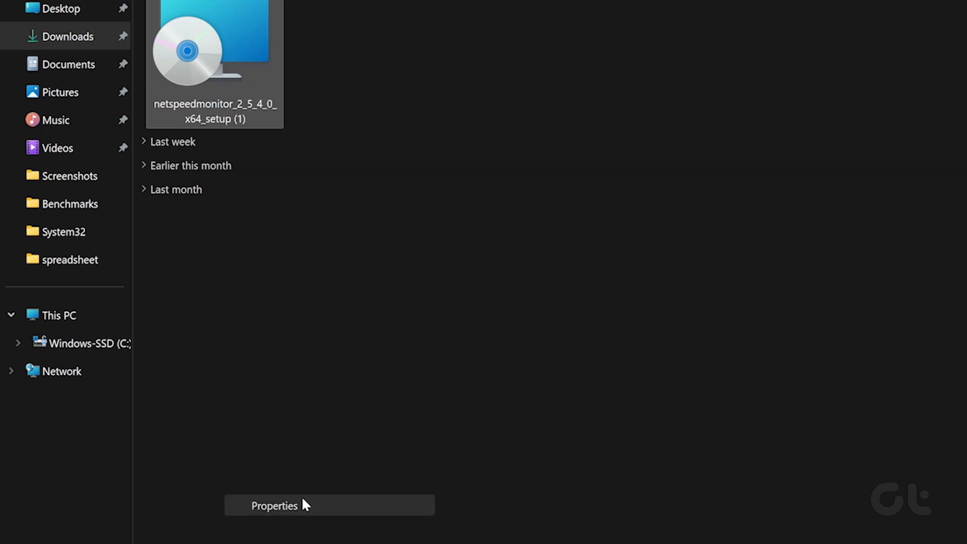
Enable compatibility mode for 'Previous version of Windows' on the installer and apply it.
click(273, 505)
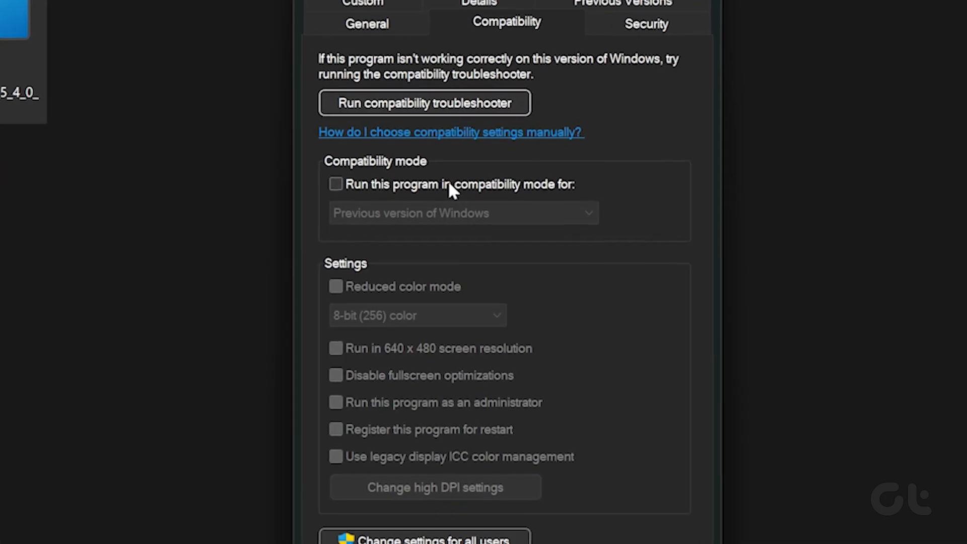
click(336, 184)
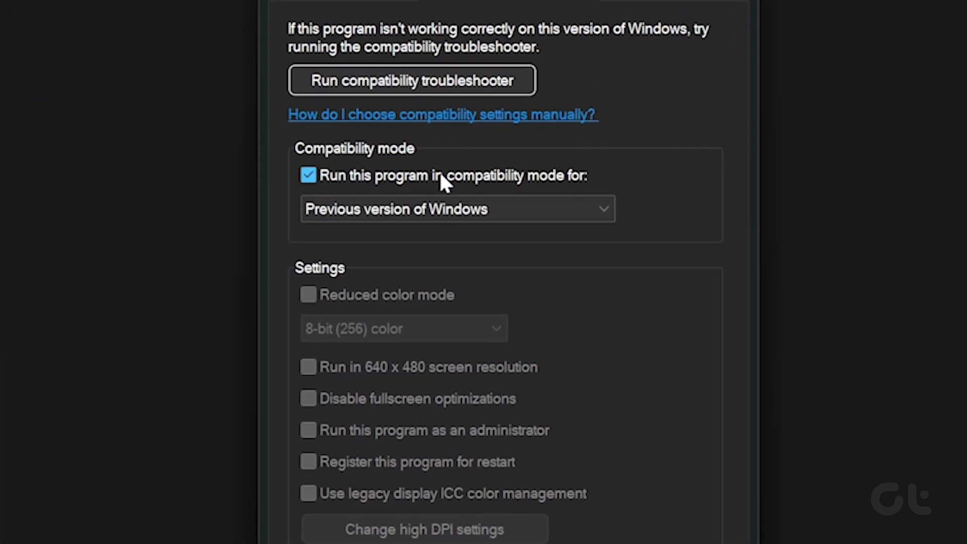
click(456, 209)
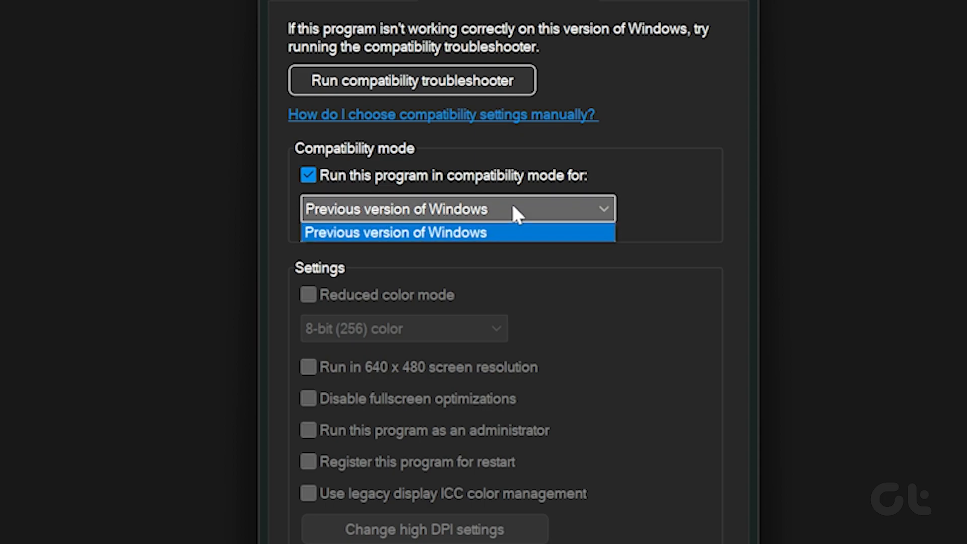
mouse_move(551, 221)
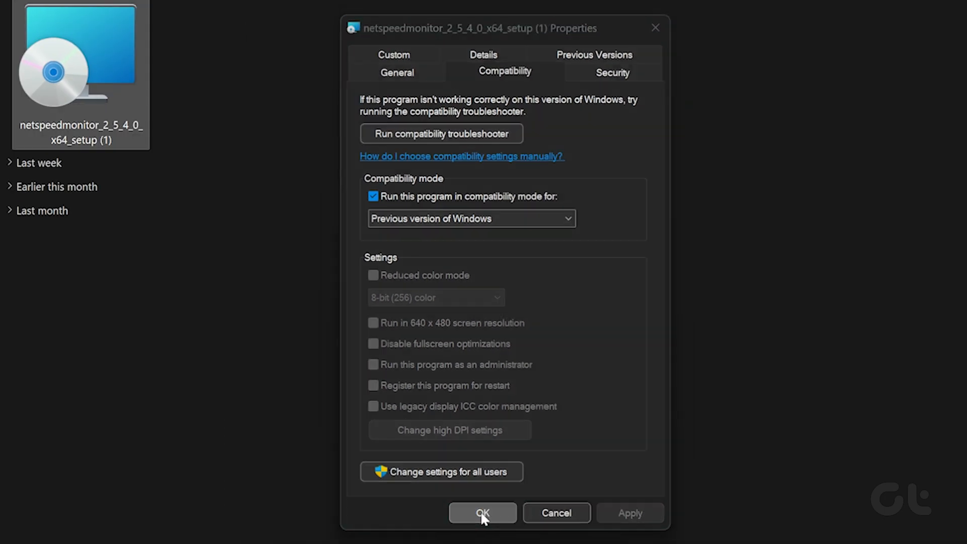
click(482, 513)
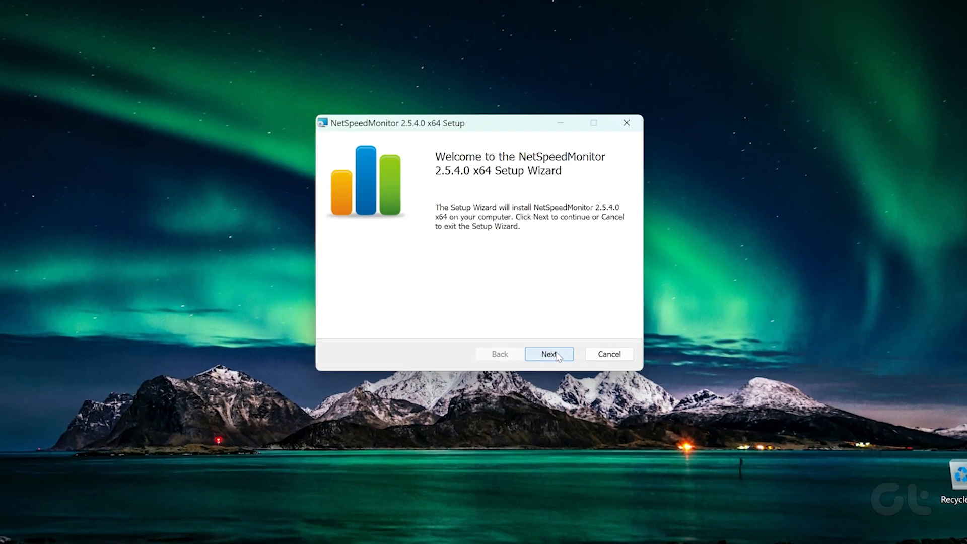
Accept the license, install NetSpeedMonitor 2.5.4.0 x64 and finish the wizard.
click(548, 353)
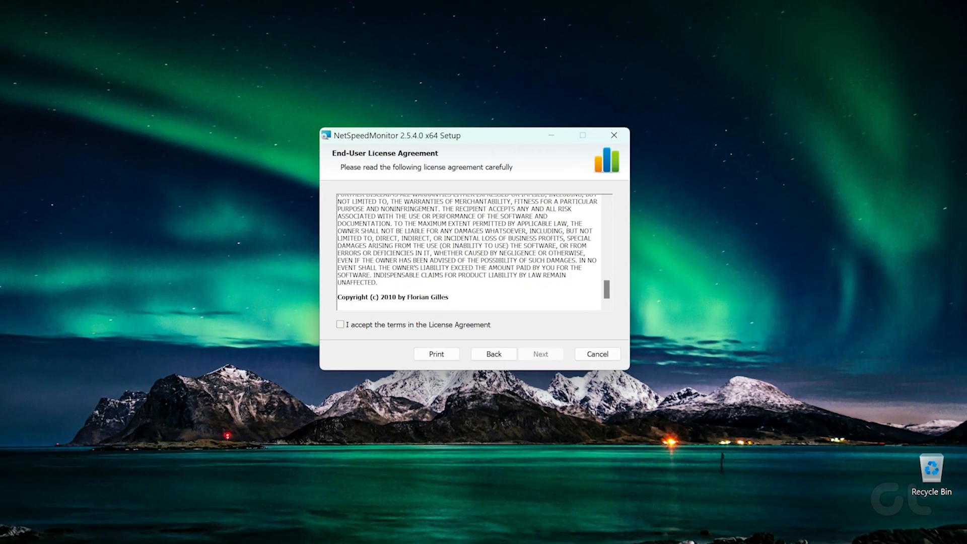
click(540, 354)
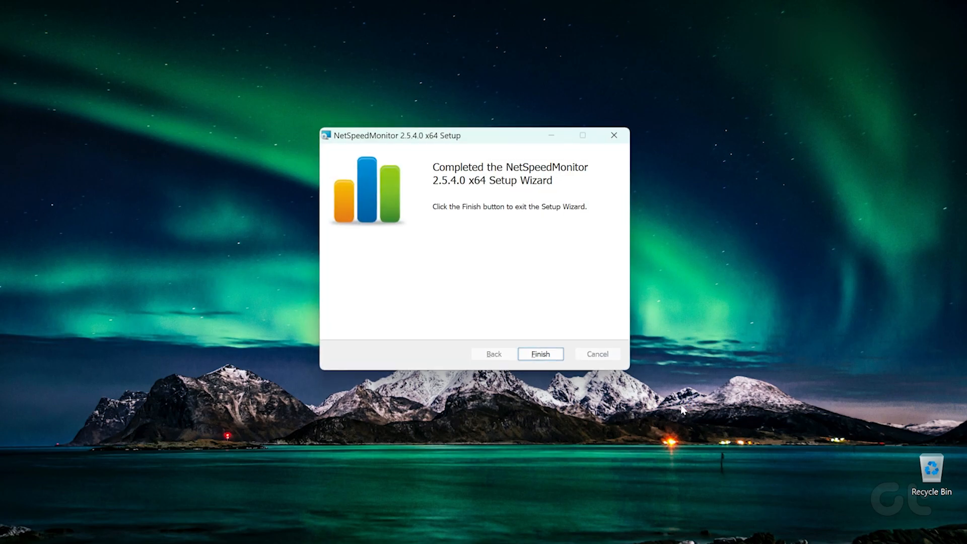
click(540, 354)
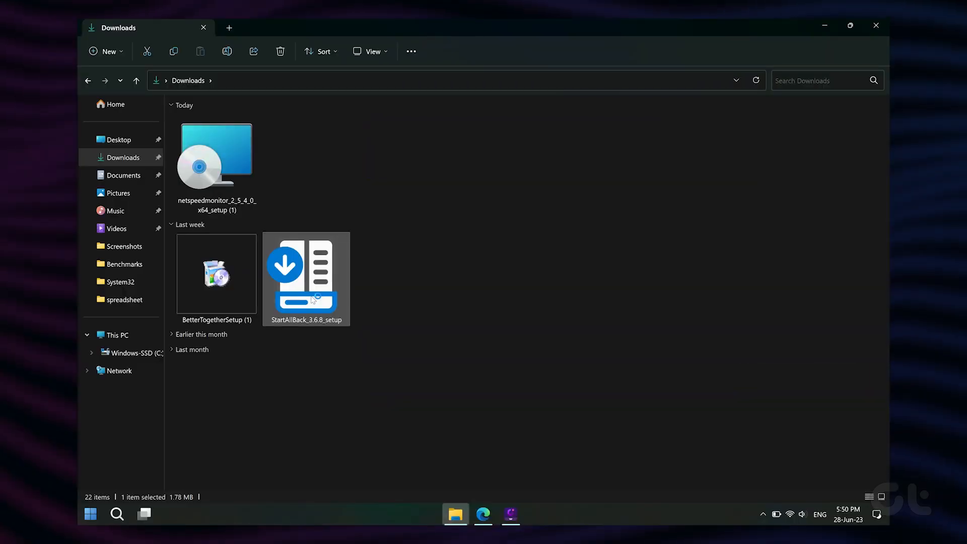
Launch the StartAllBack setup file from Downloads.
double_click(305, 273)
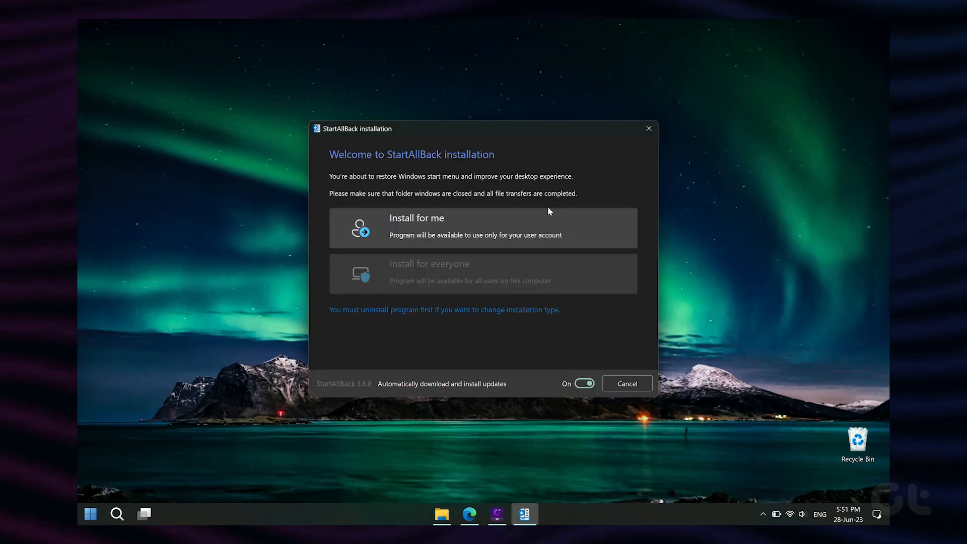
mouse_move(493, 339)
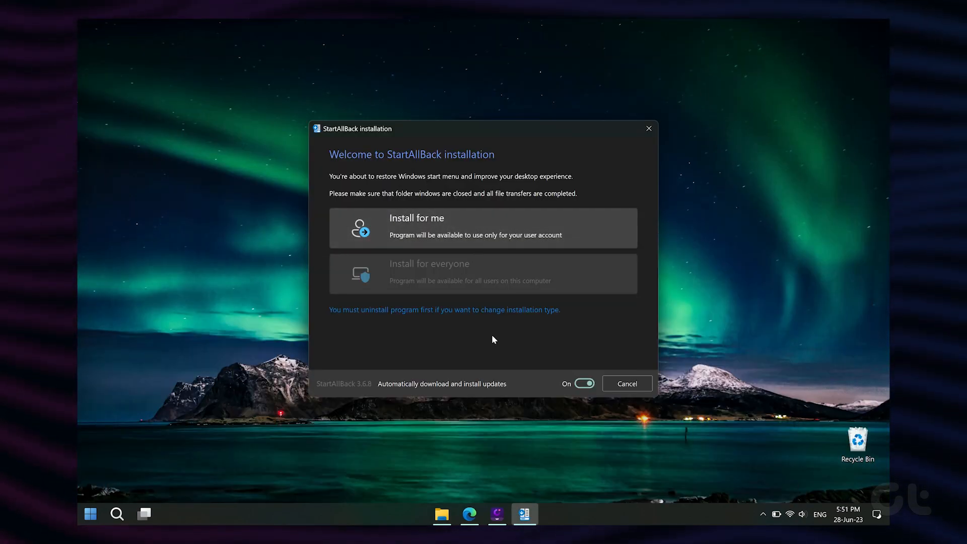
mouse_move(444, 229)
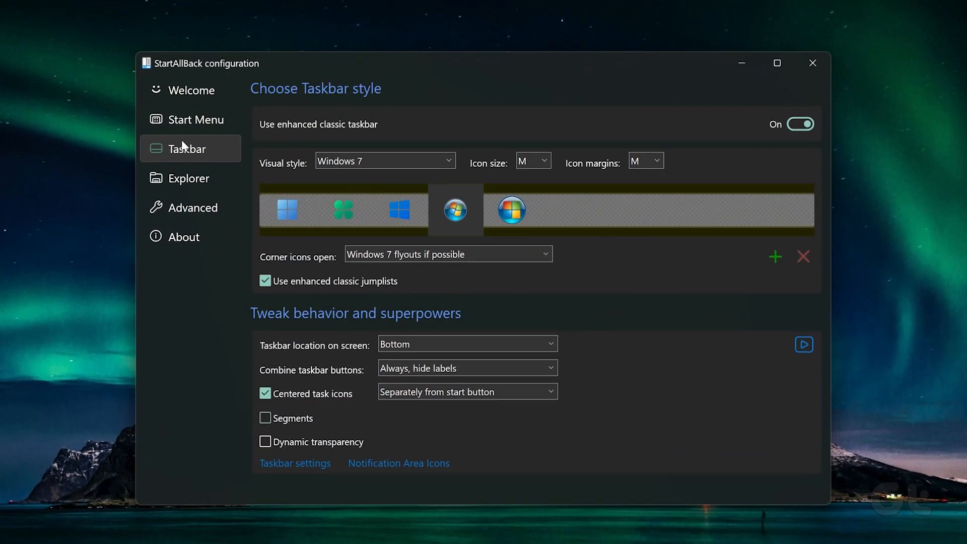
Review the Taskbar style page, then close the StartAllBack configuration window.
click(192, 89)
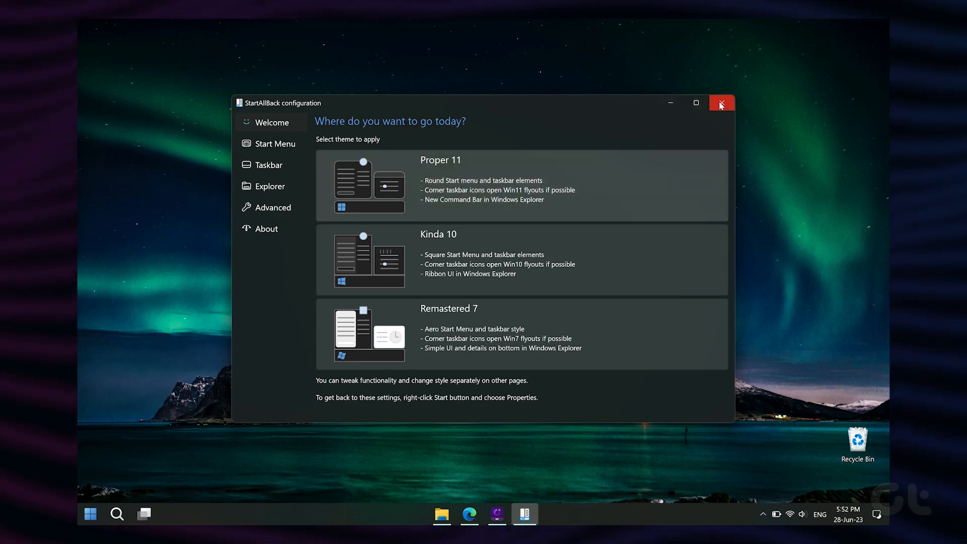
click(721, 103)
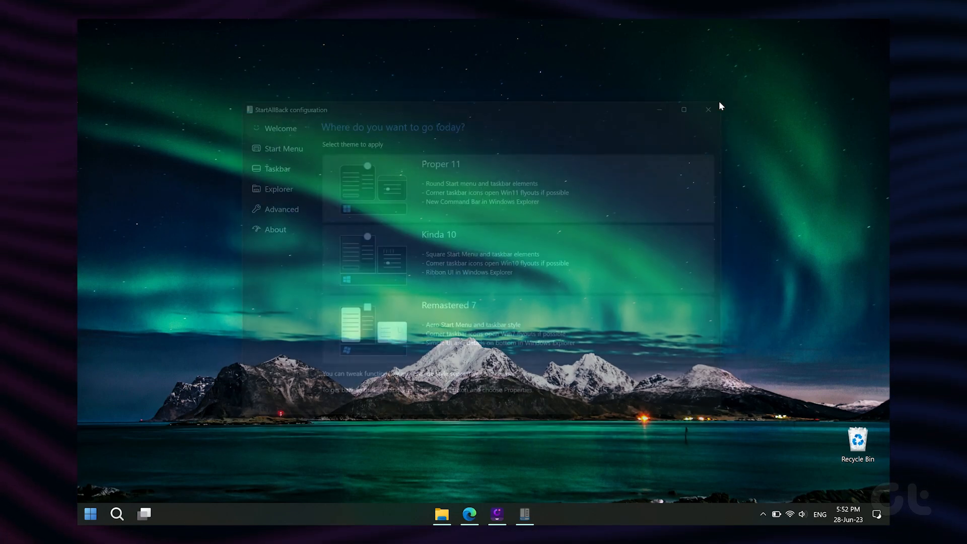
click(708, 110)
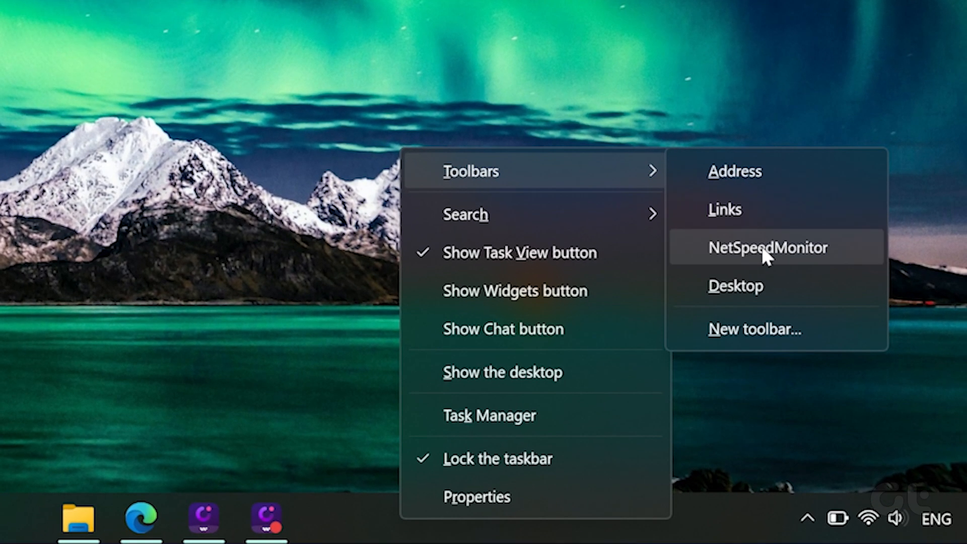
Enable the NetSpeedMonitor toolbar so upload/download speeds appear on the taskbar.
click(767, 248)
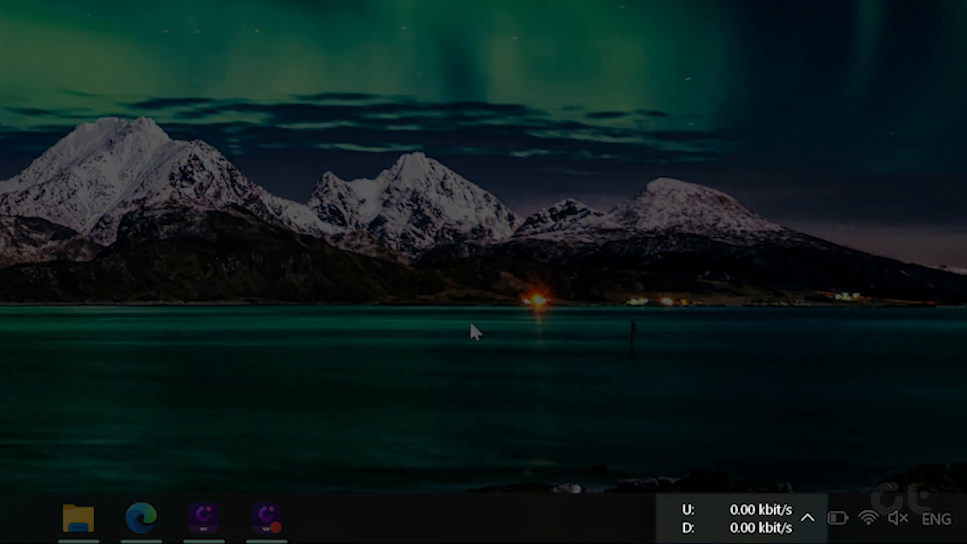
From the speed readout's menu, show the Data Traffic window with June 2023 daily usage.
right_click(740, 527)
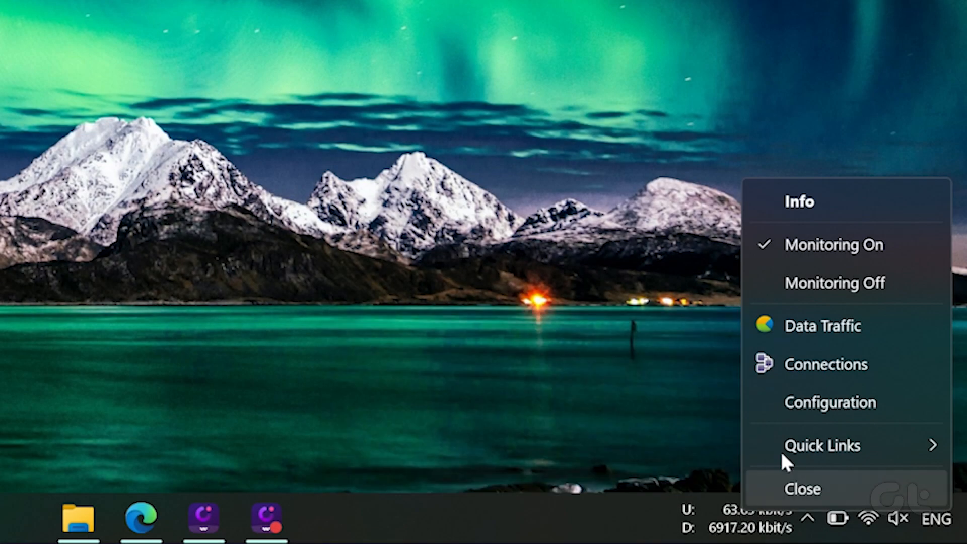
mouse_move(823, 325)
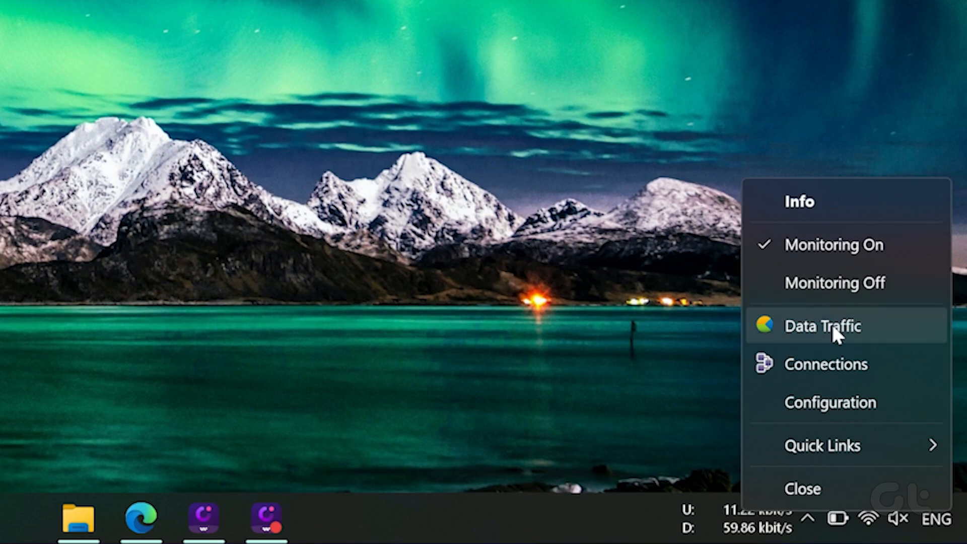
click(824, 325)
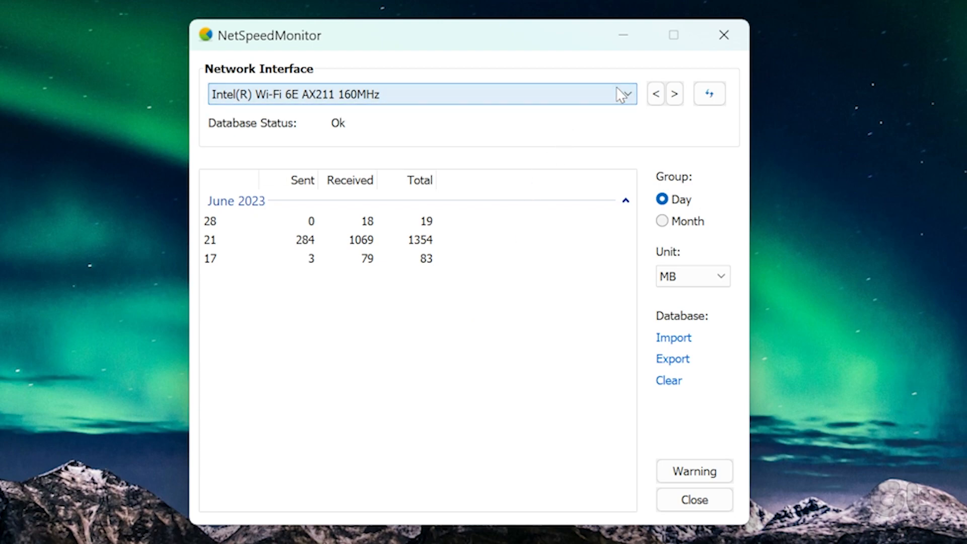
mouse_move(693, 500)
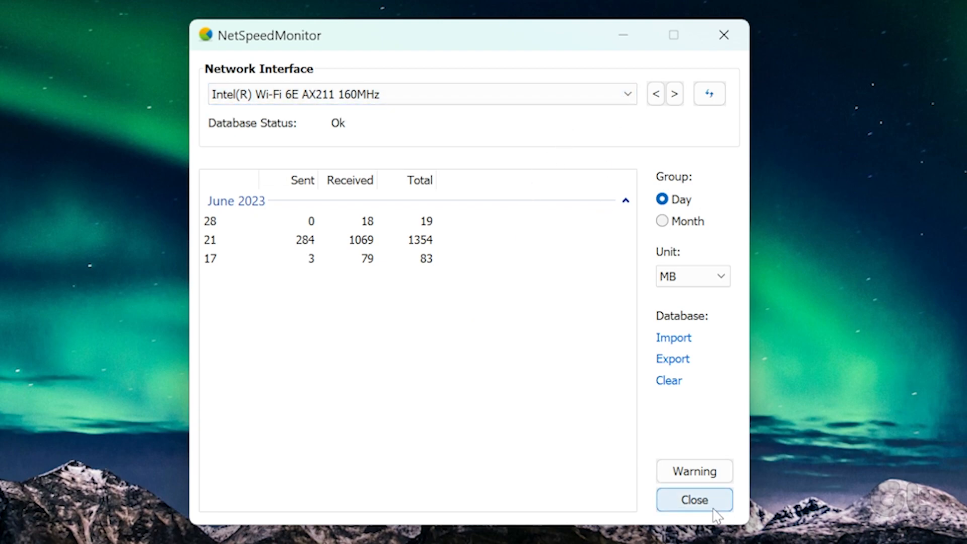